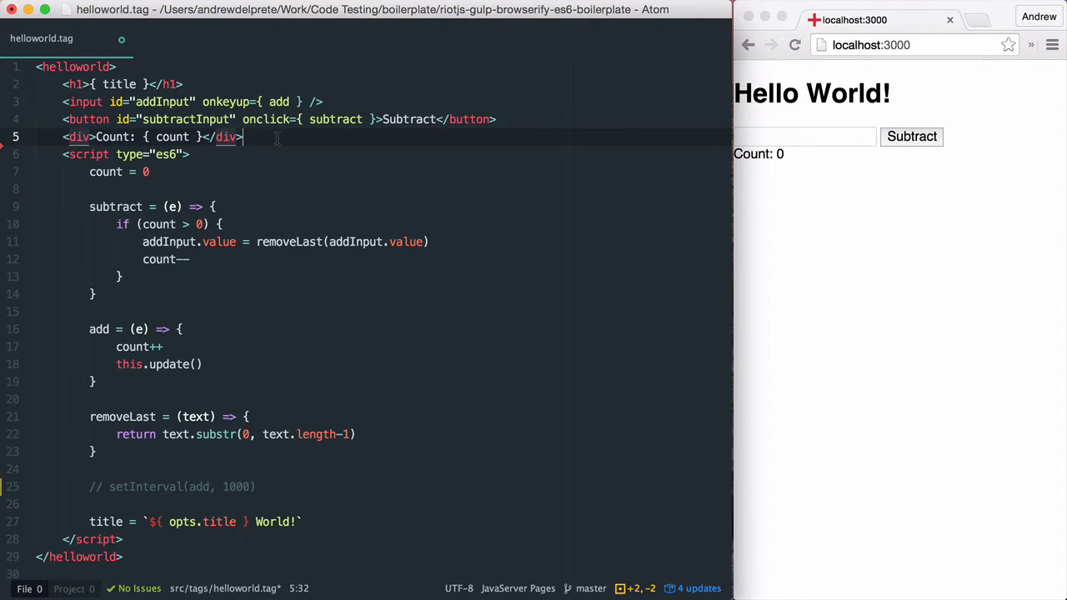
Write <div each={ people }>{ name }</div> below the Count div and begin a this.people line.
key(enter)
text(<div each=)
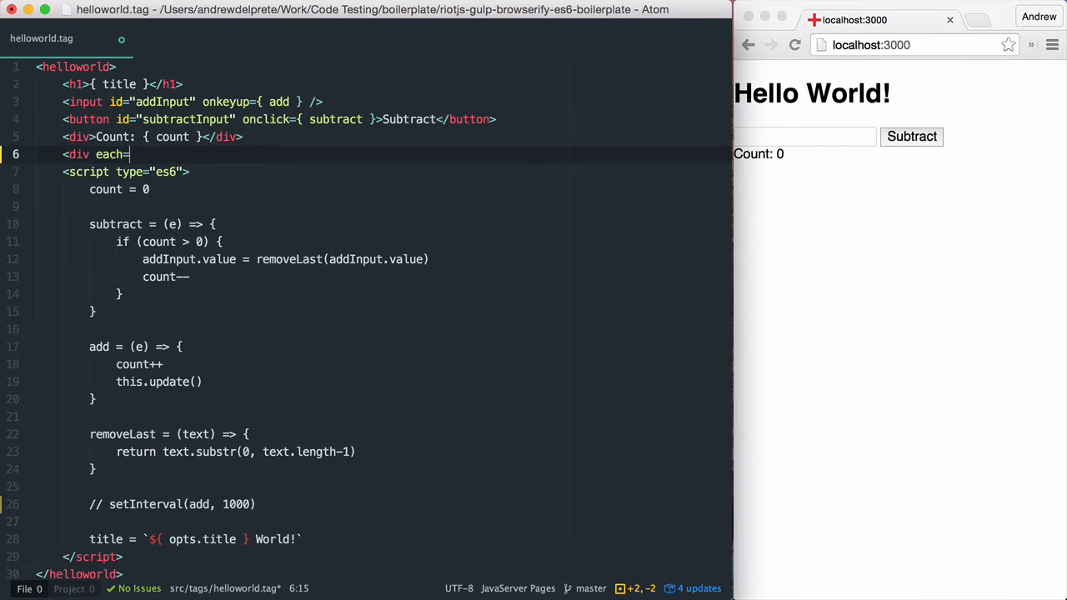
text({ people }><)
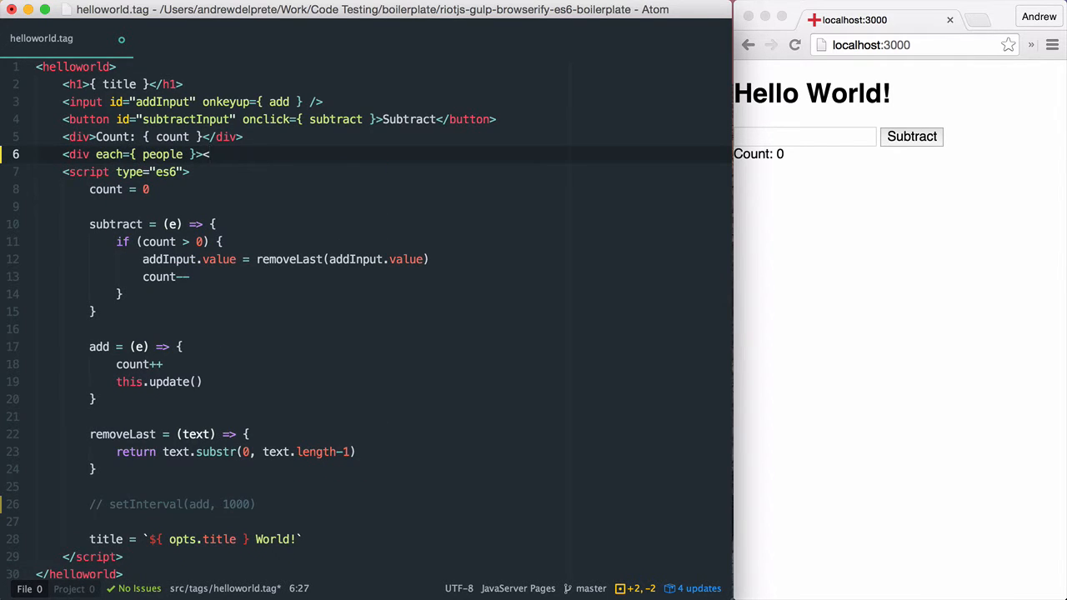
text({ name)
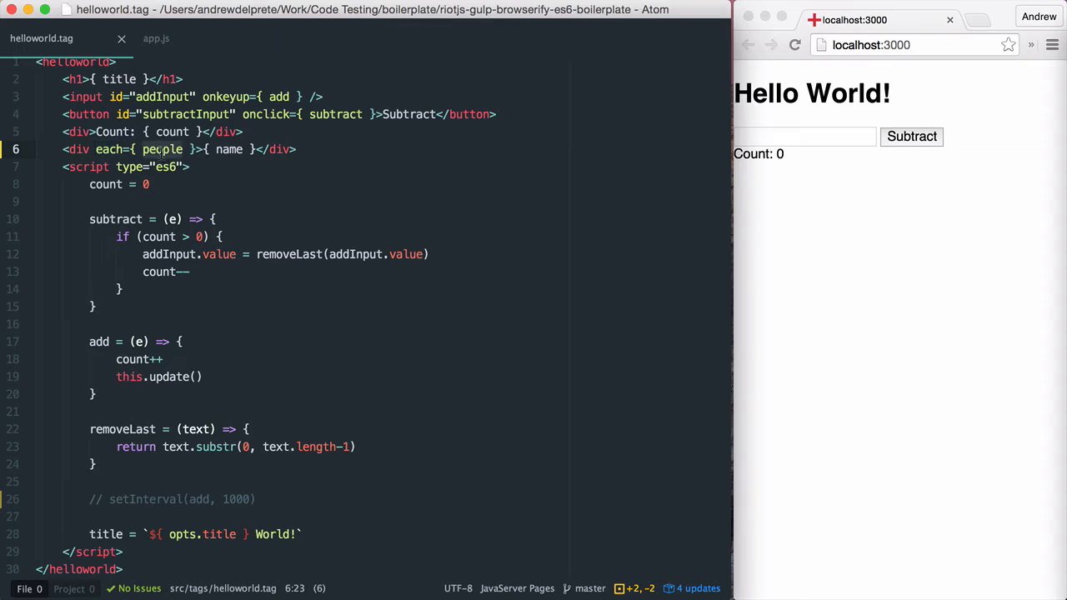
text(this.people)
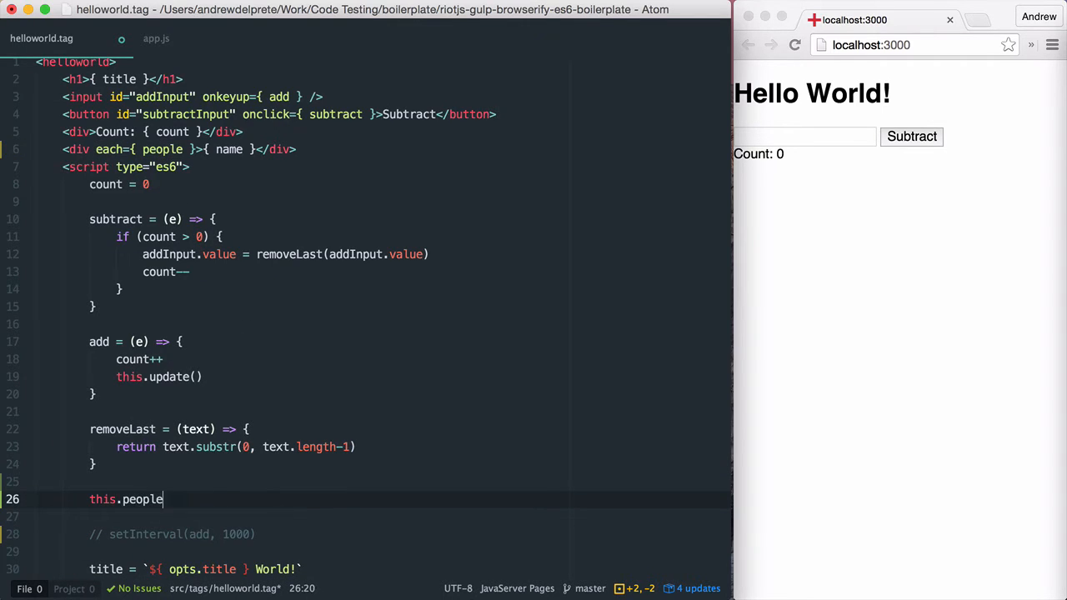
Assign this.people an array of { name } objects for Peter, James, John and Andrew, then save.
text(= [)
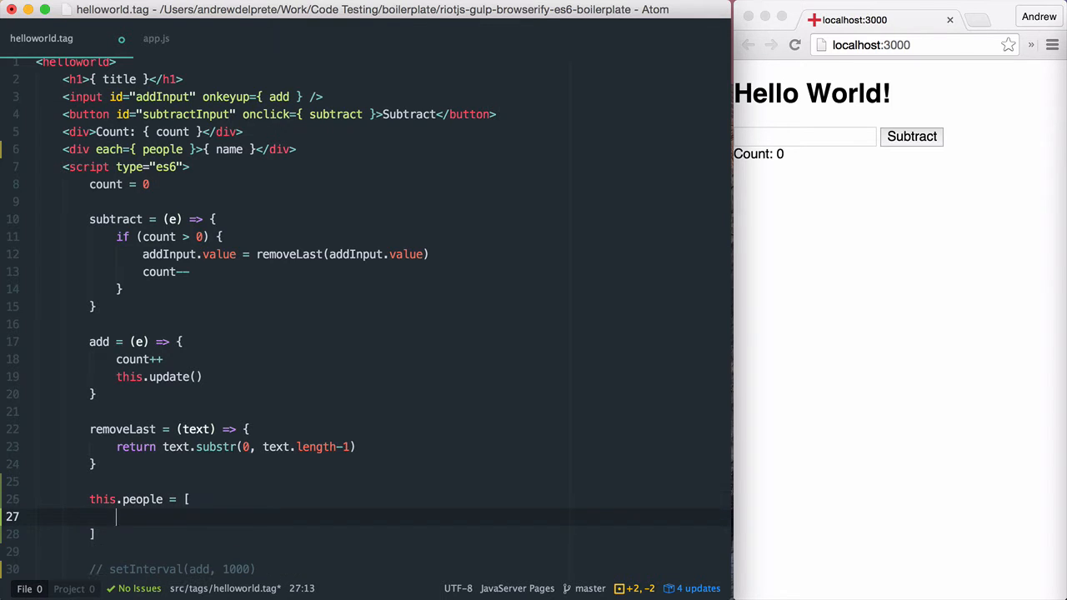
text({ name: 'P'})
text({ name: 'James' },)
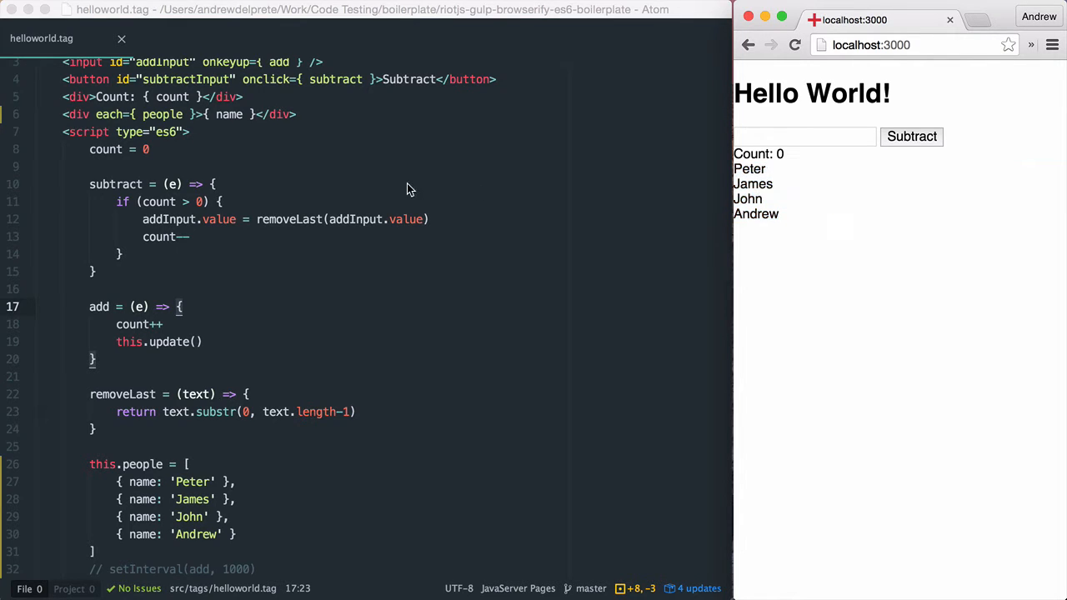
mouse_move(184, 140)
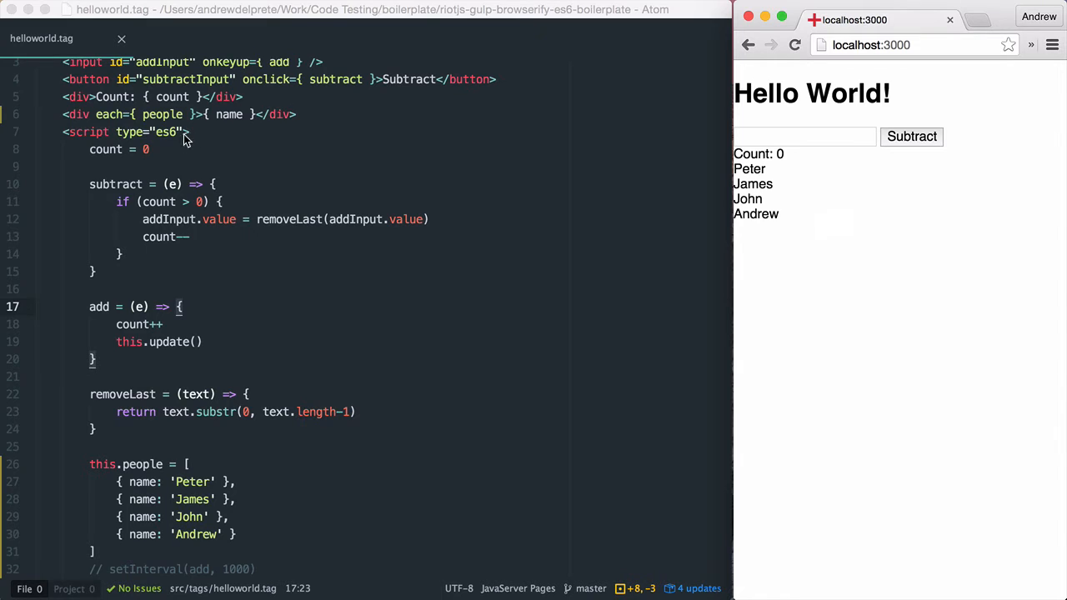
double_click(108, 113)
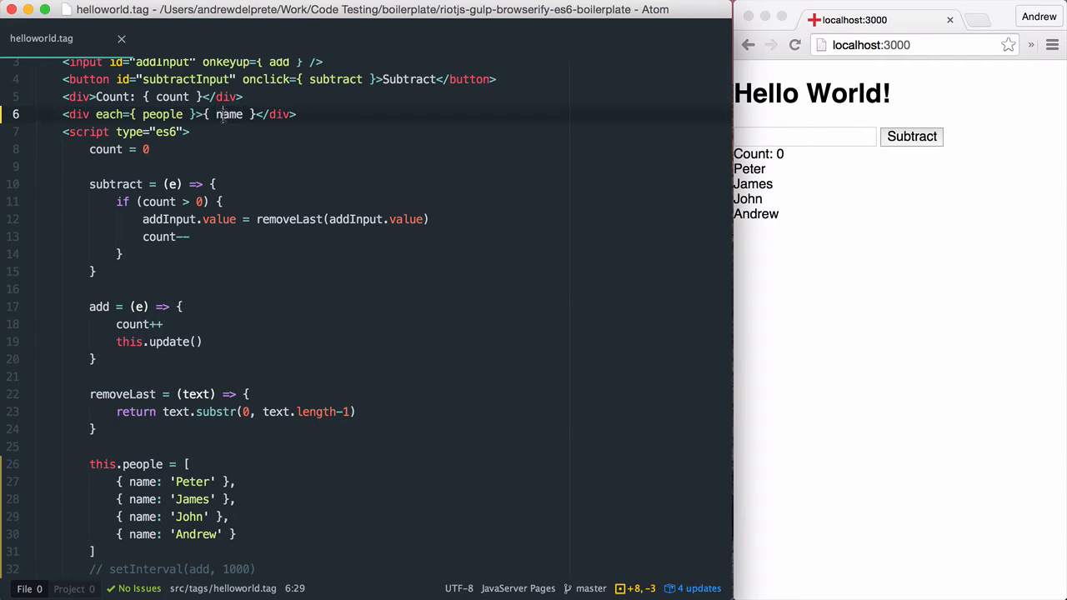
text(this.)
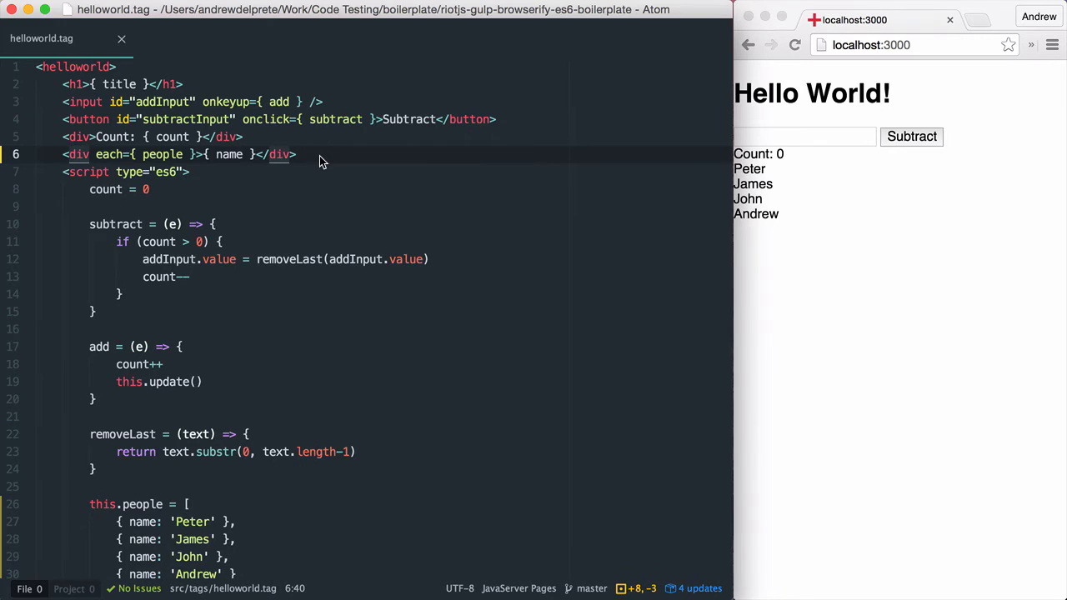
Duplicate the loop as <div each={ item, i in list }>{ i }: { item }</div> and save.
click(296, 154)
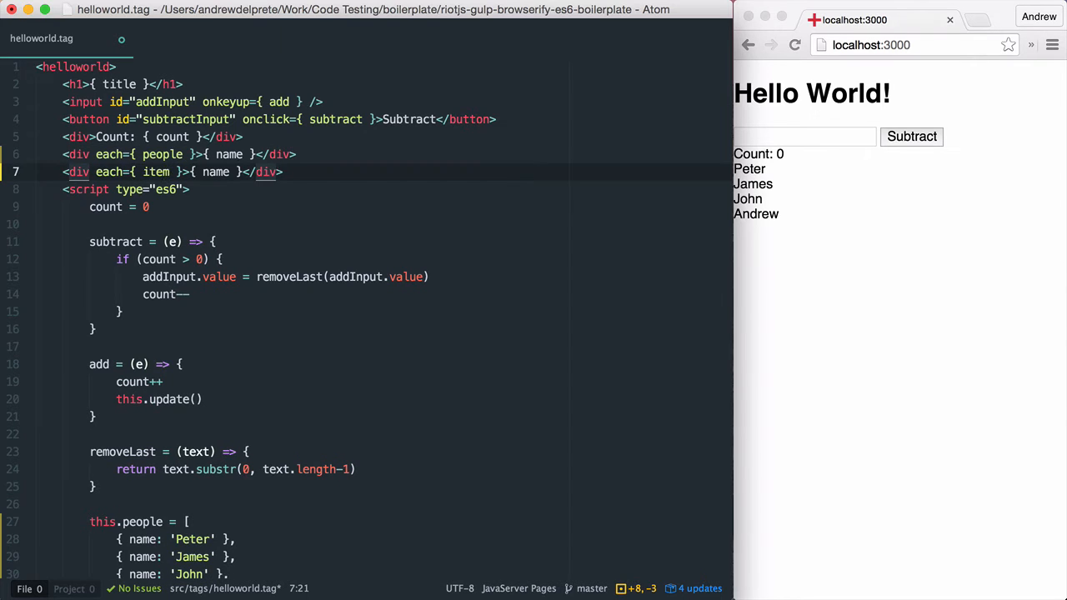
text(, i in list)
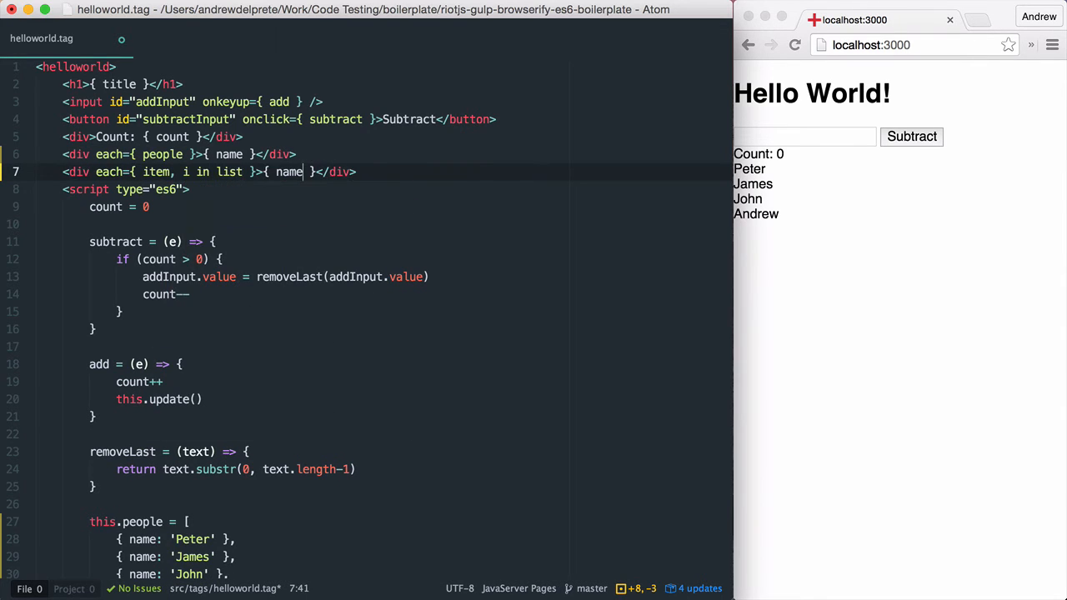
text(item)
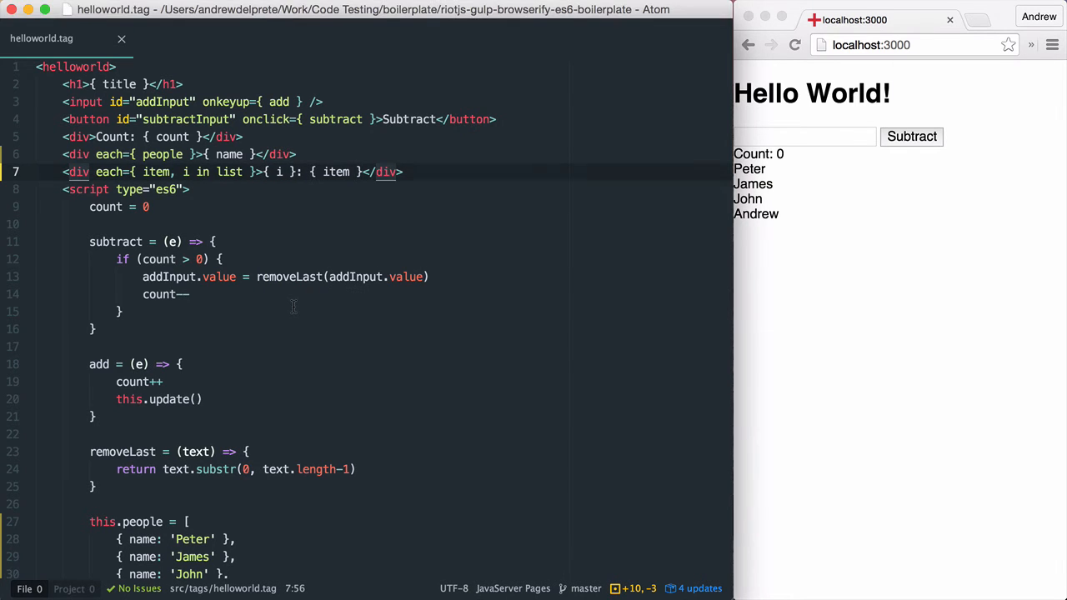
scroll(down, 3)
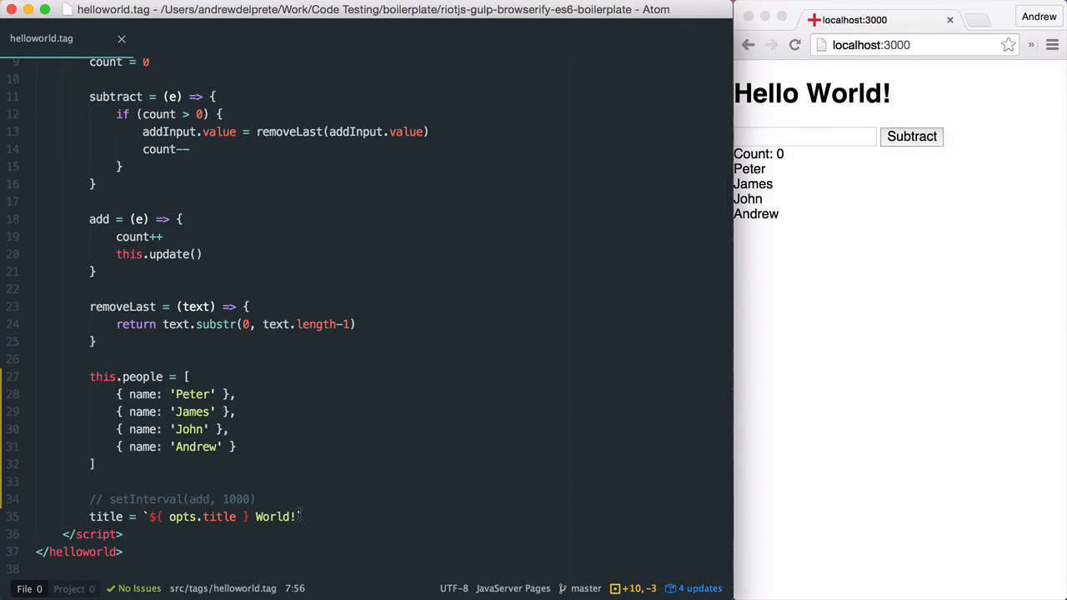
Define this.list = ['banana','apple','orange','mango'], save, and bring up src/scripts/app.js with the people array copied.
text(this.list = [)
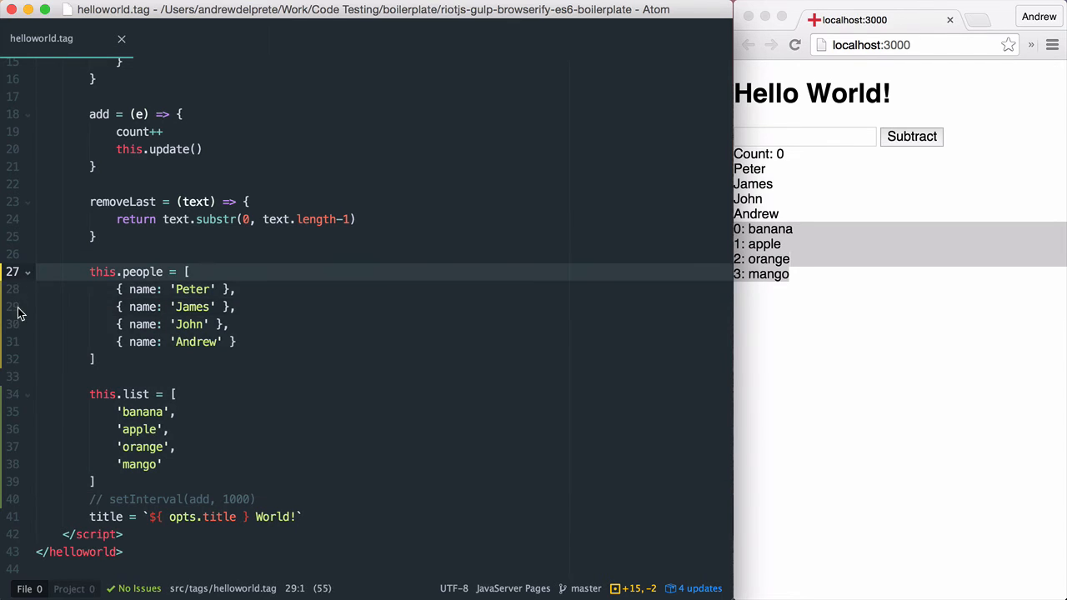
key(cmd+p)
text(app.js)
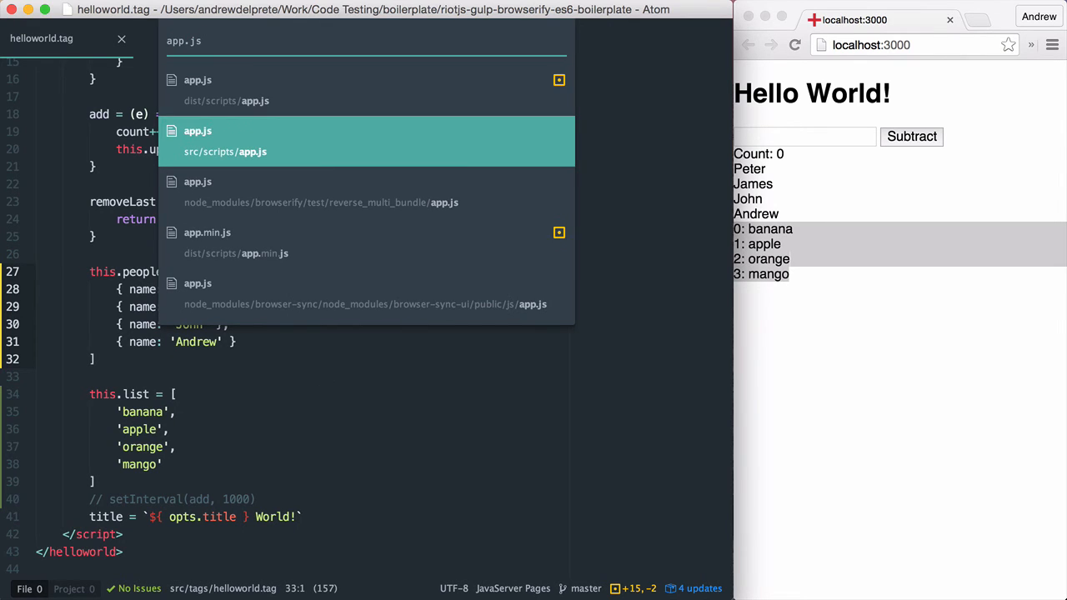
click(225, 140)
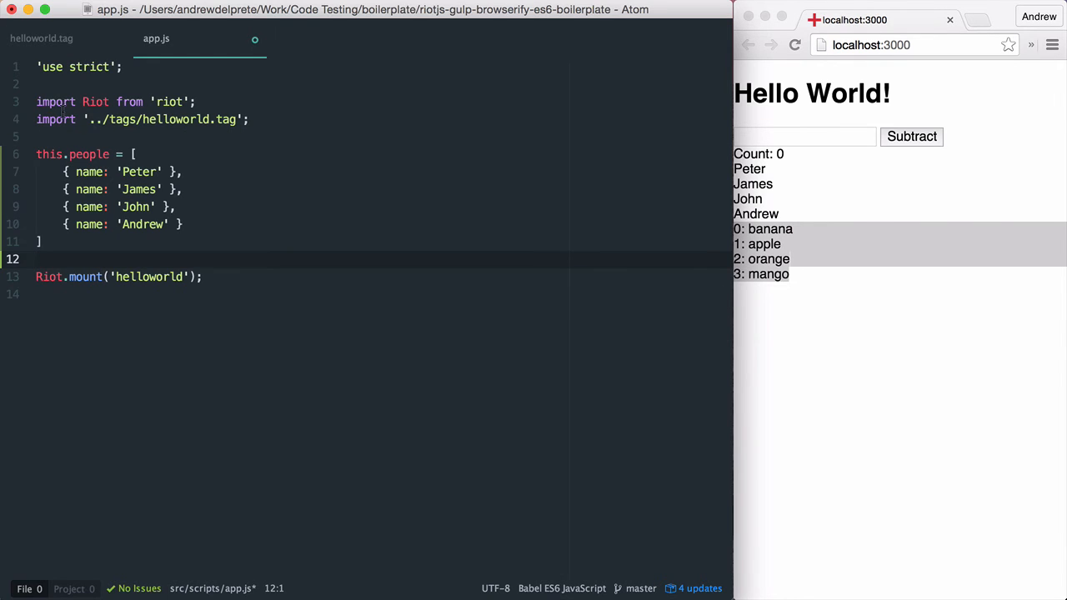
Declare var params = { people: [...] } in app.js and mount helloworld with params, saving the file.
text(var par)
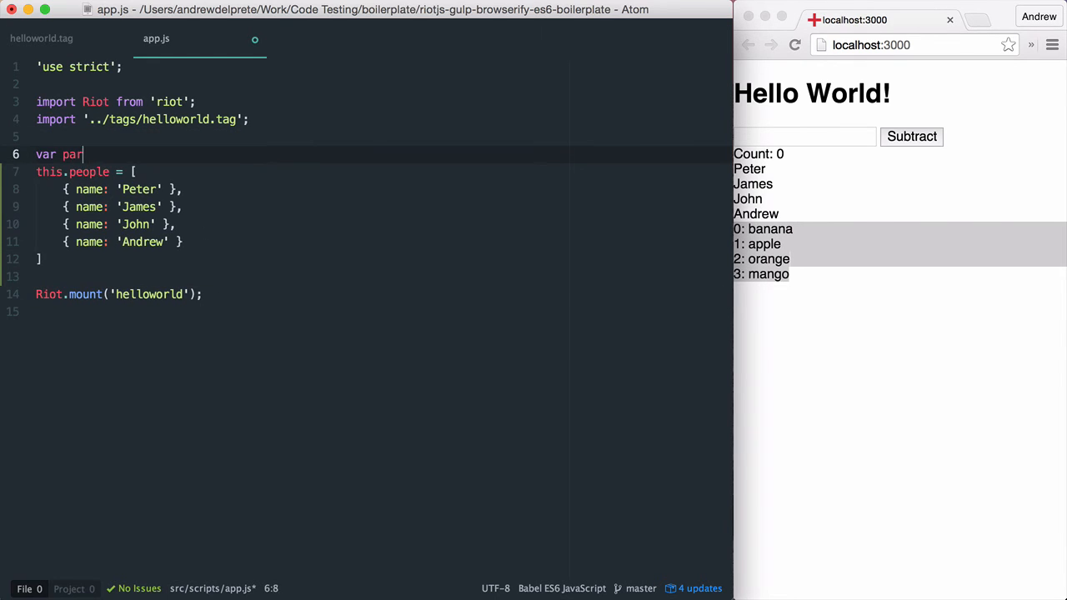
text(ams = {})
click(120, 295)
text(, )
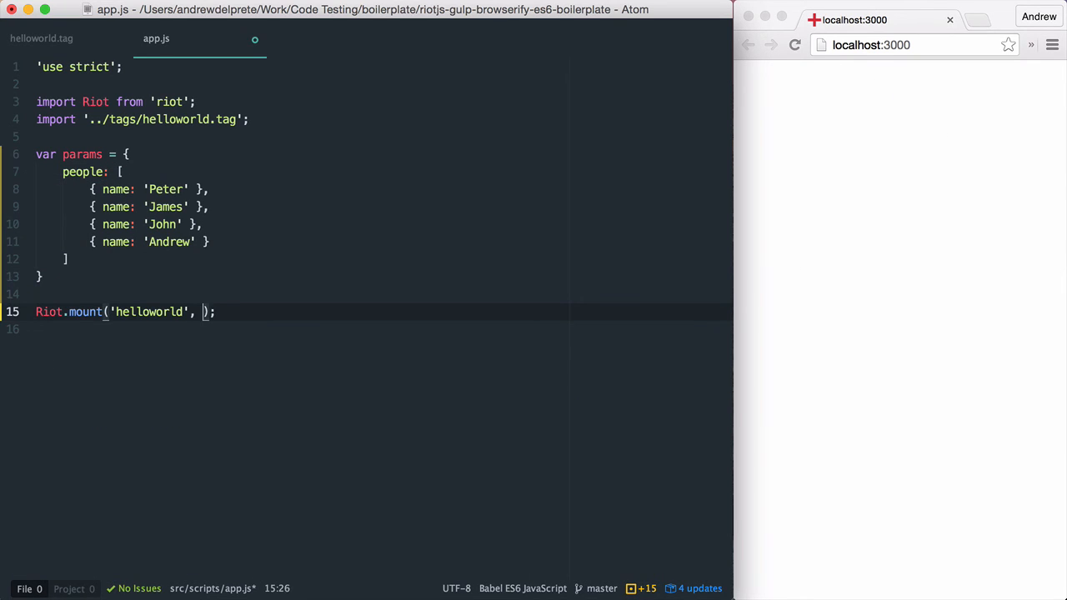
text(params)
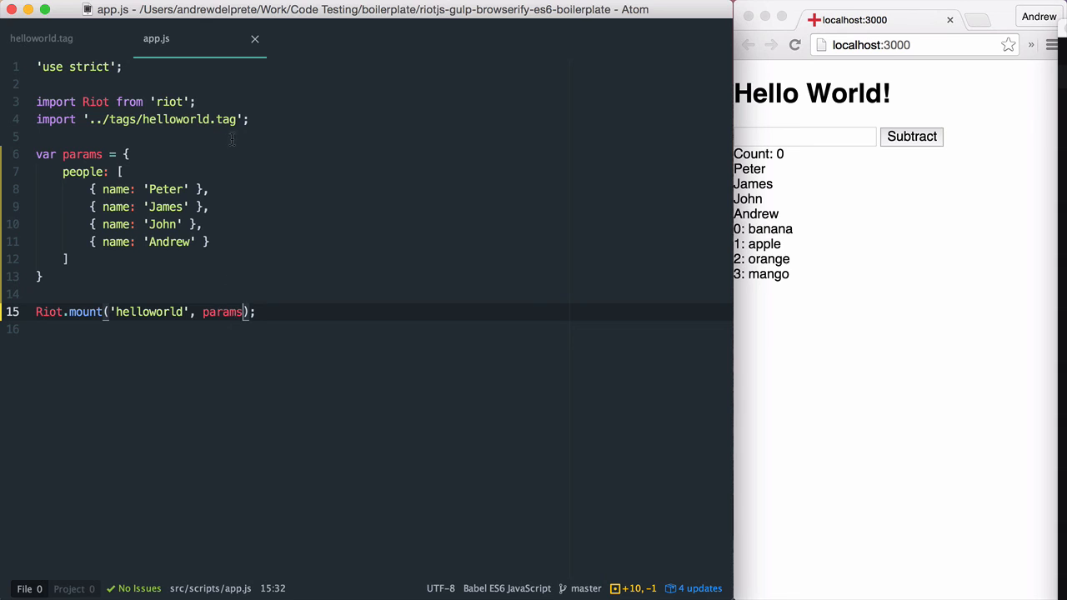
click(40, 38)
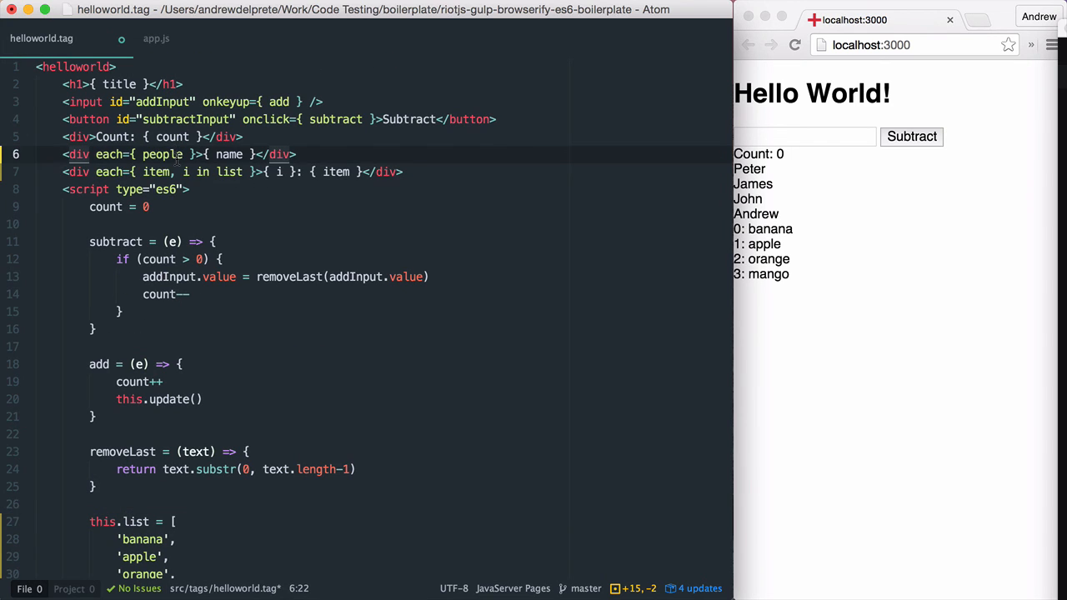
Change each={ people } to each={ opts.people }, remove this.people, and save helloworld.tag.
text(opts.)
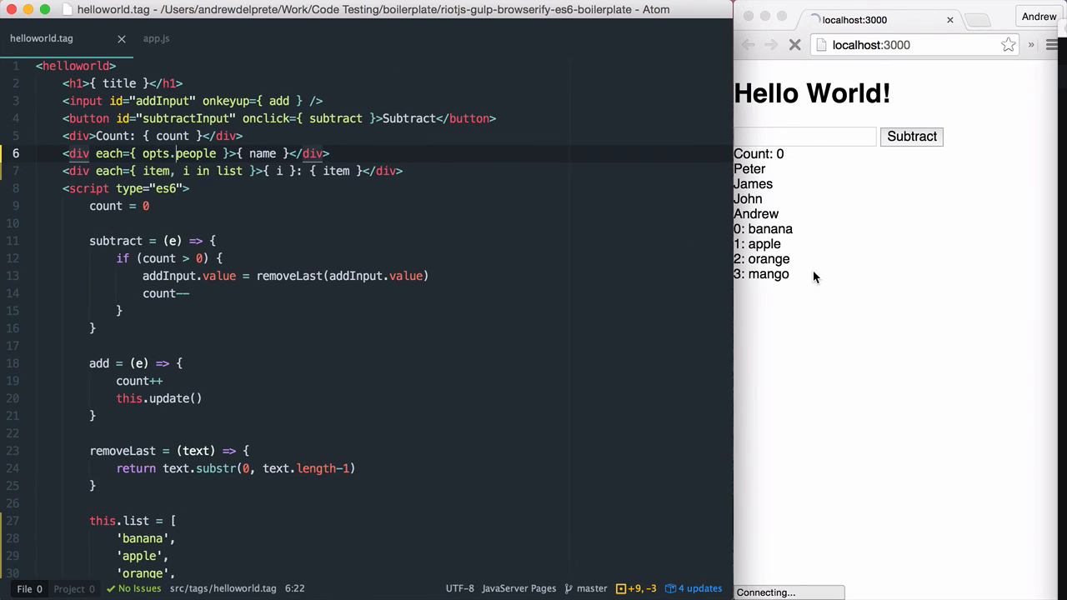